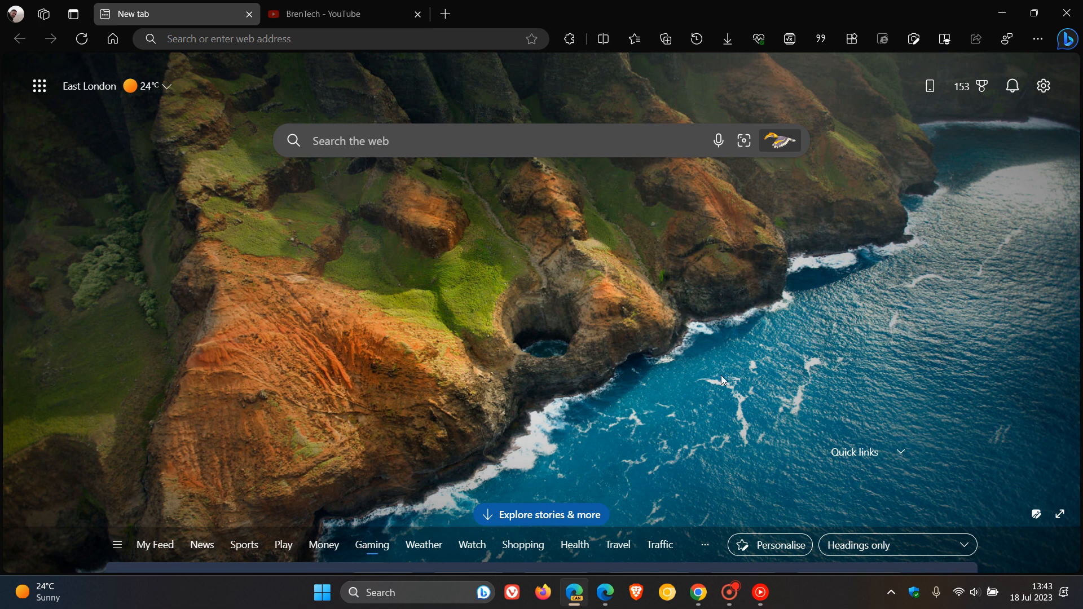
pyautogui.moveTo(702, 288)
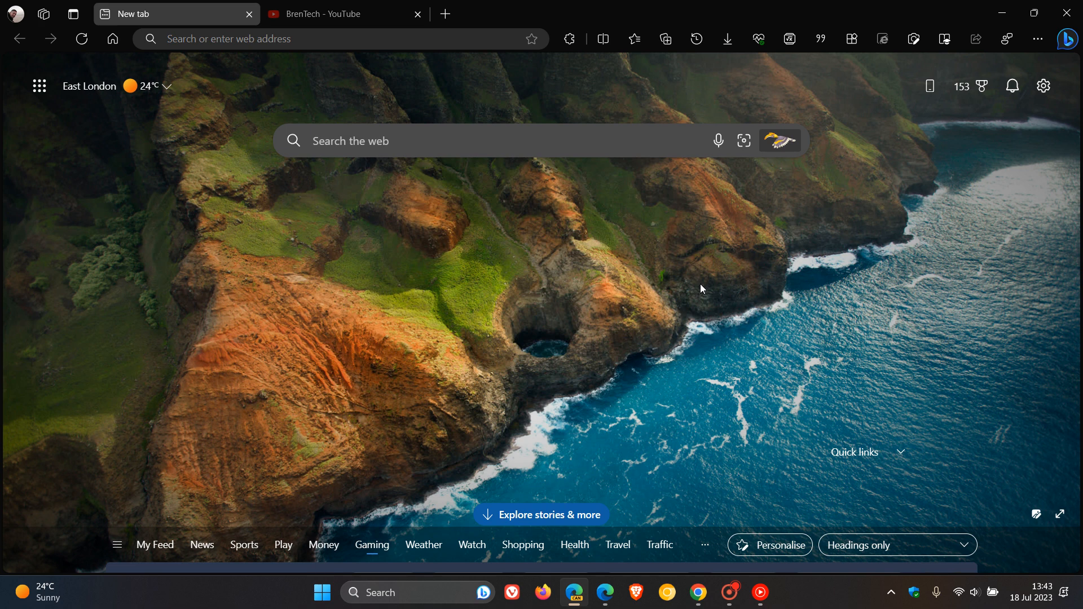
pyautogui.moveTo(422, 349)
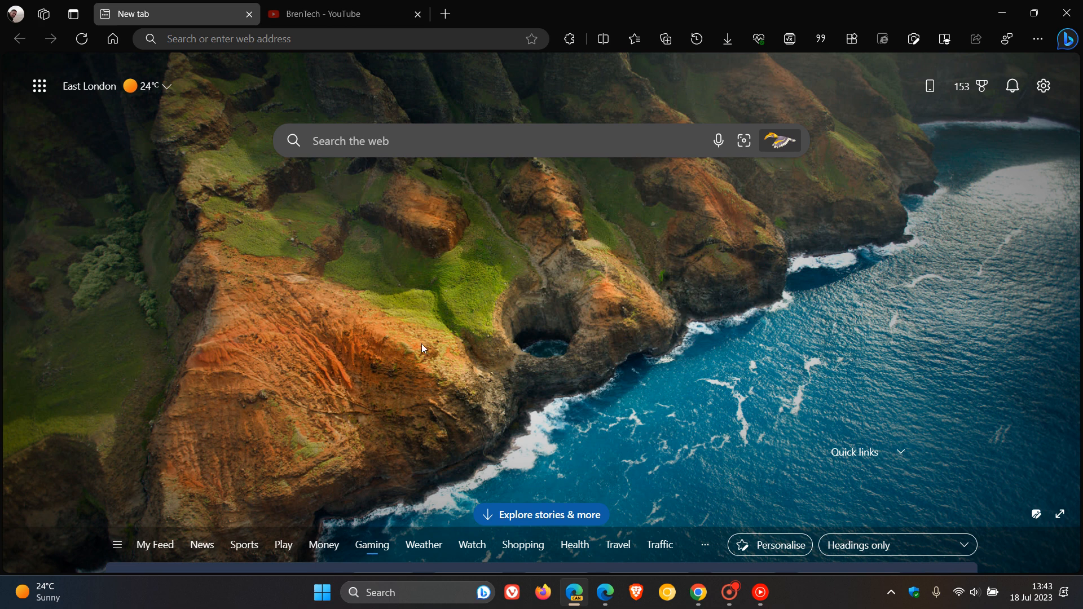
pyautogui.moveTo(619, 281)
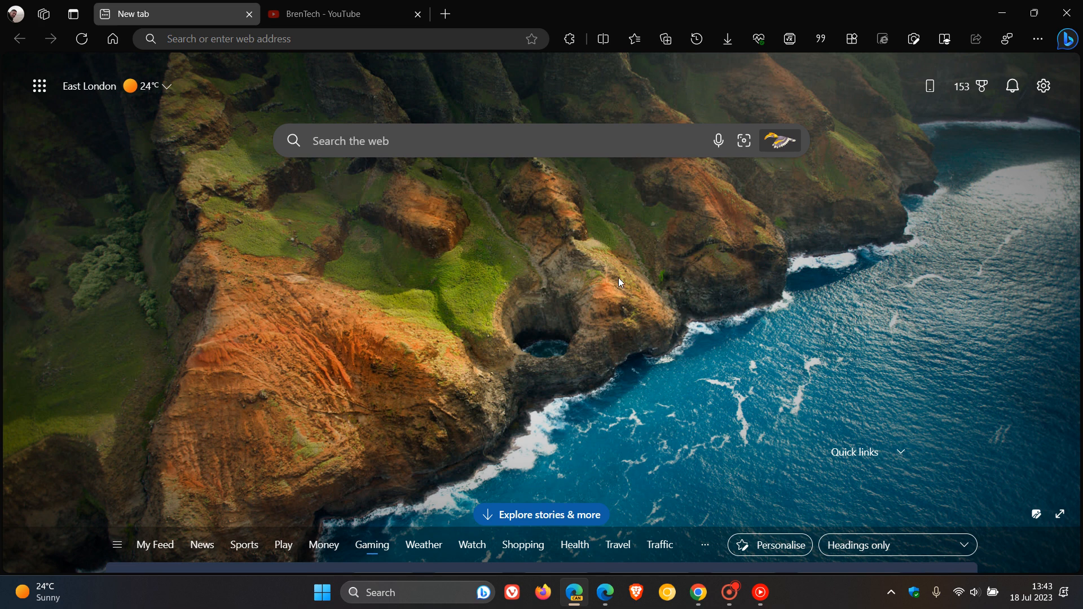
pyautogui.moveTo(390, 242)
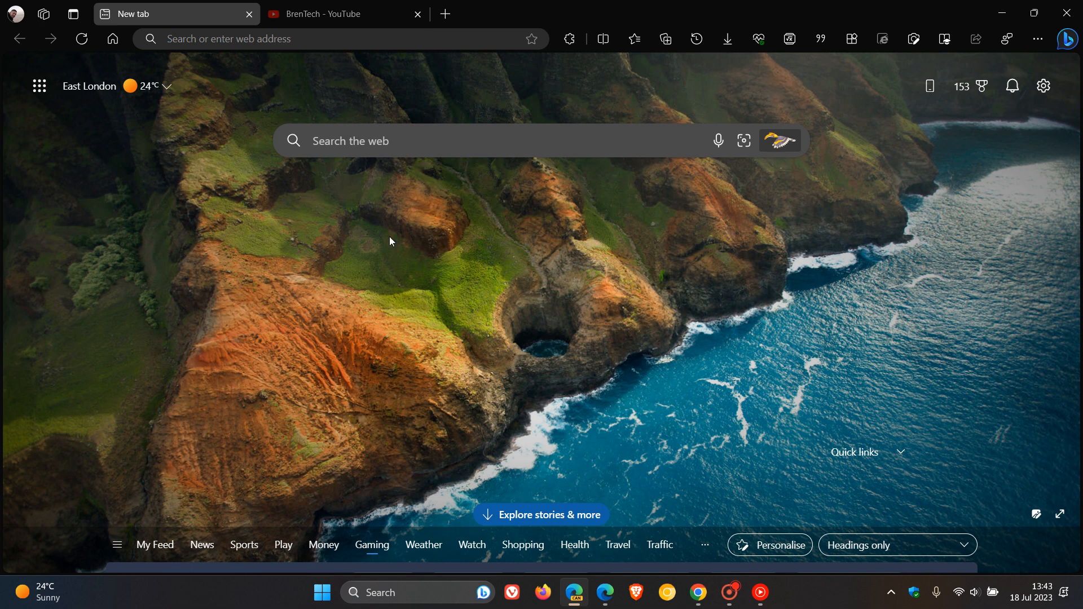
pyautogui.moveTo(661, 287)
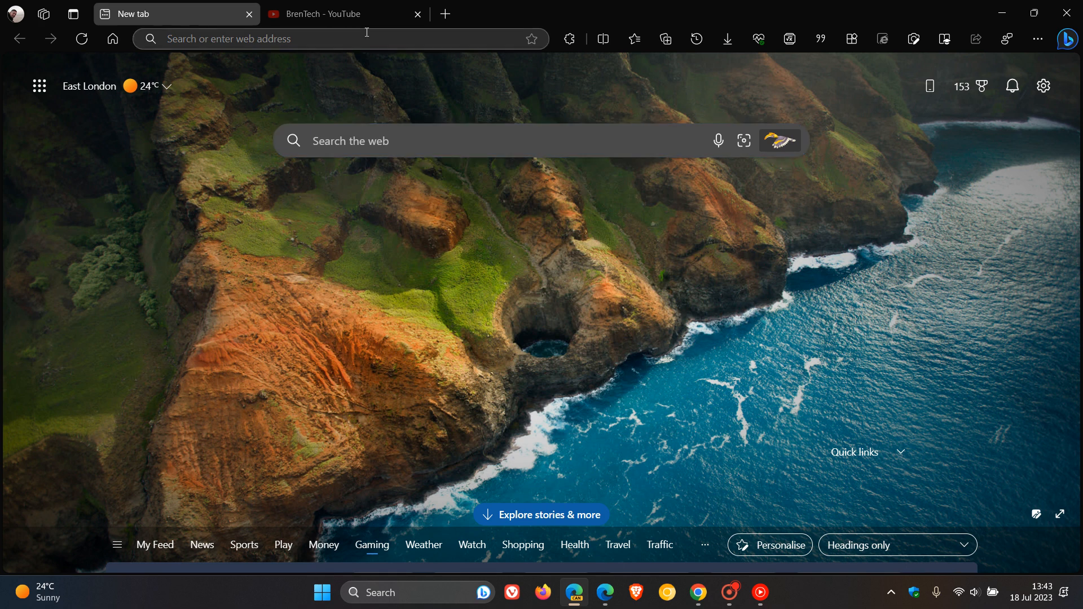
pyautogui.moveTo(351, 12)
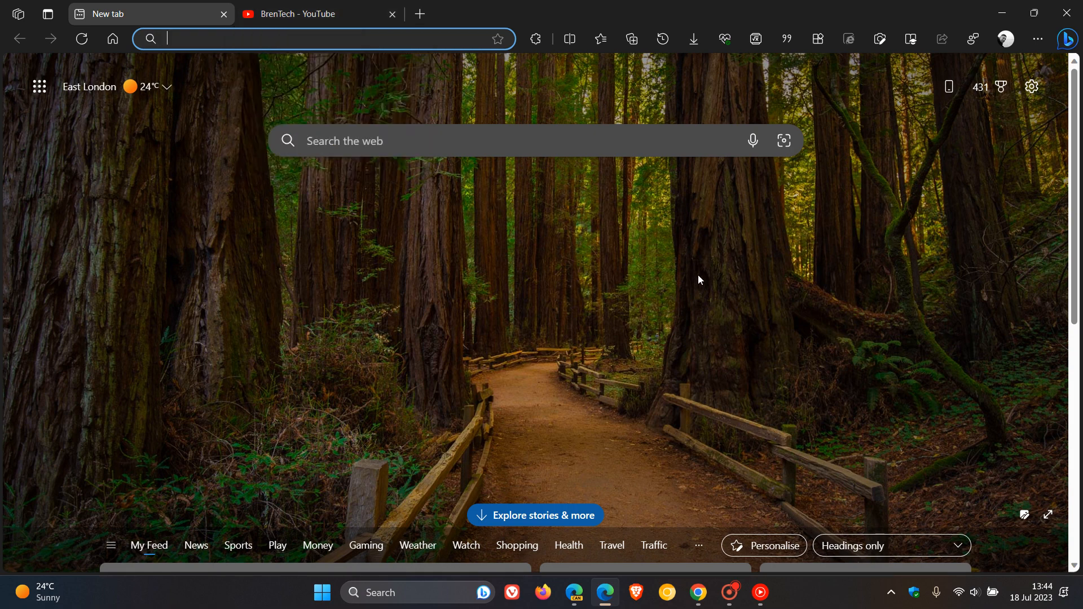
# Step: Bring Google Chrome to the front from the taskbar, showing its new tab beside BrenTech - YouTube
pyautogui.click(698, 591)
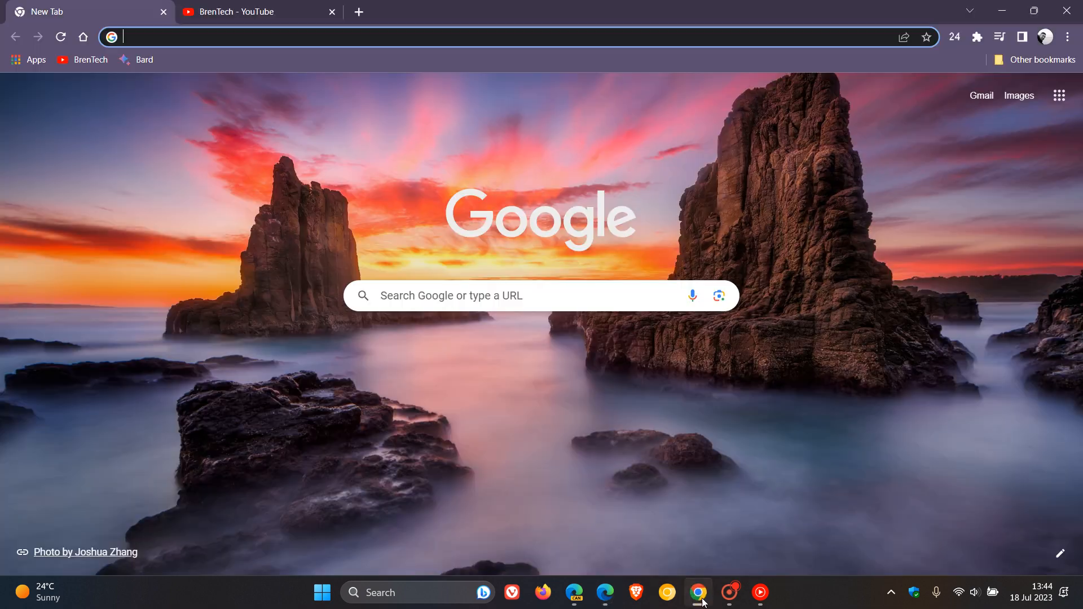
pyautogui.moveTo(280, 27)
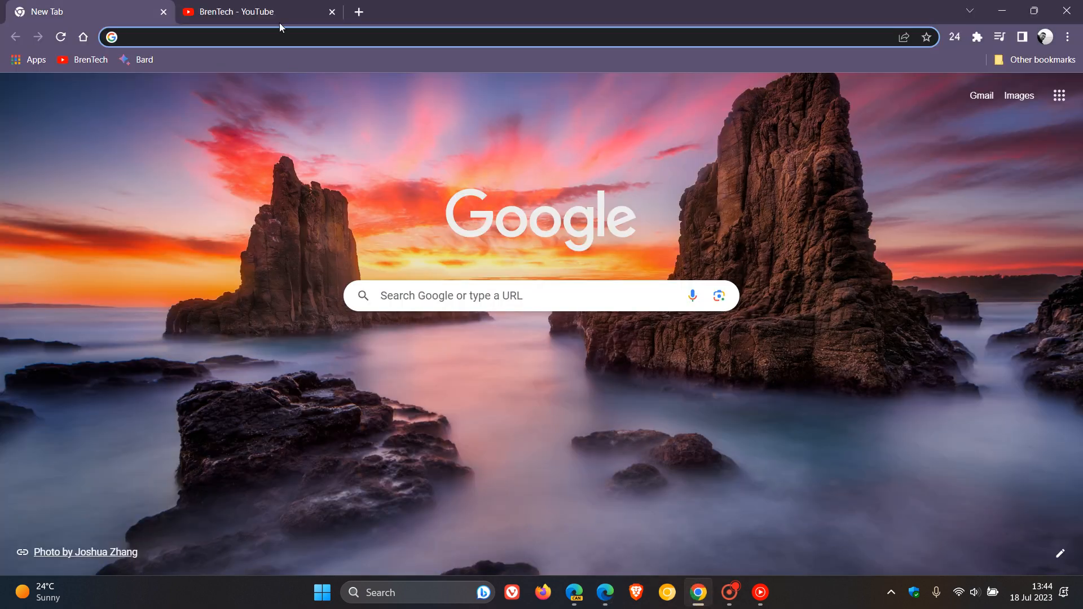
pyautogui.moveTo(261, 11)
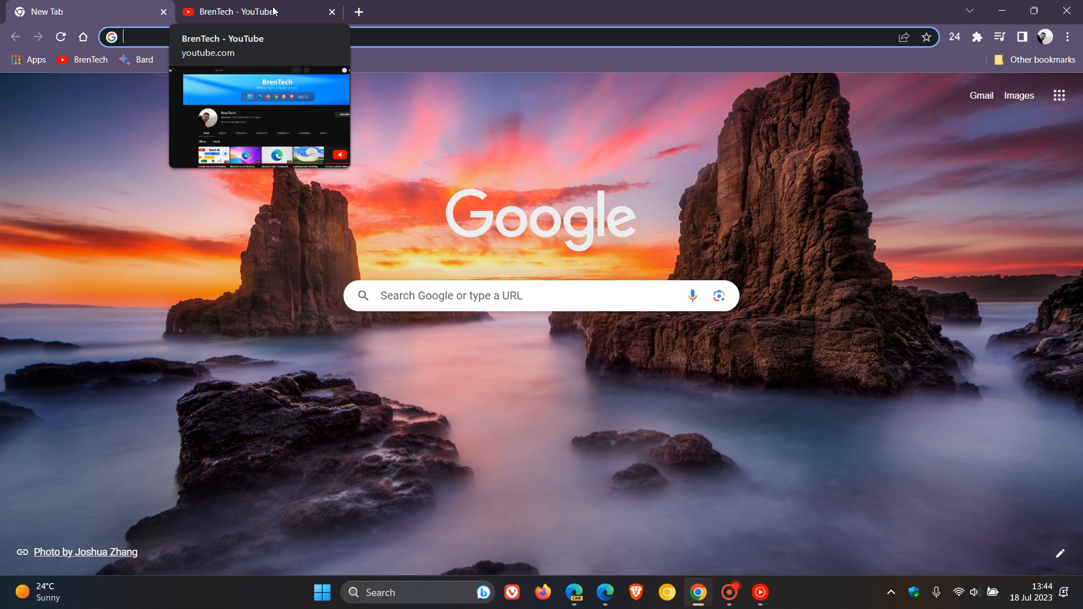
pyautogui.moveTo(617, 415)
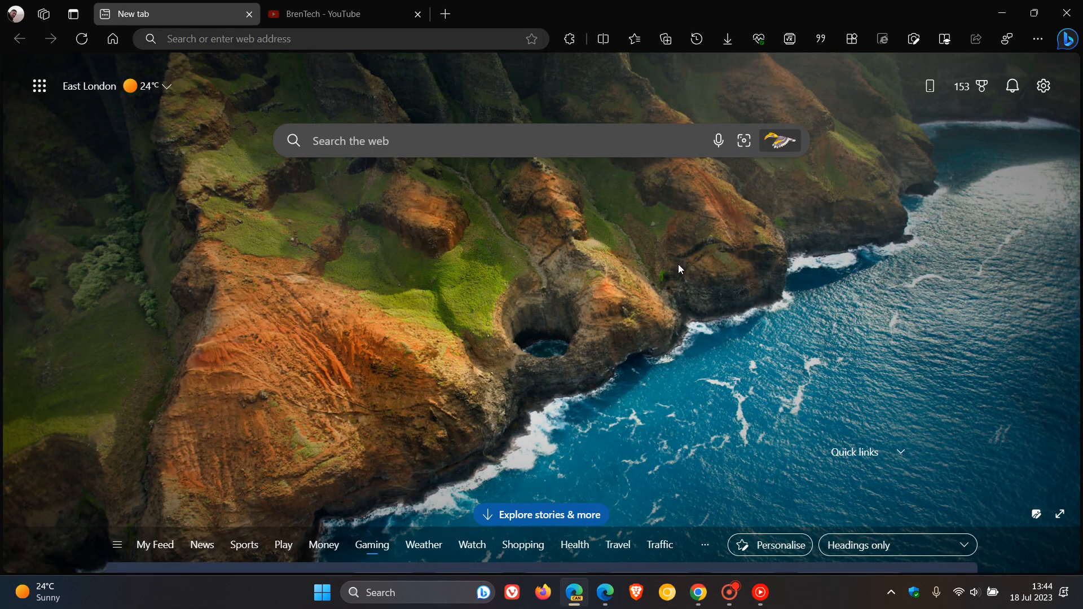
pyautogui.moveTo(652, 255)
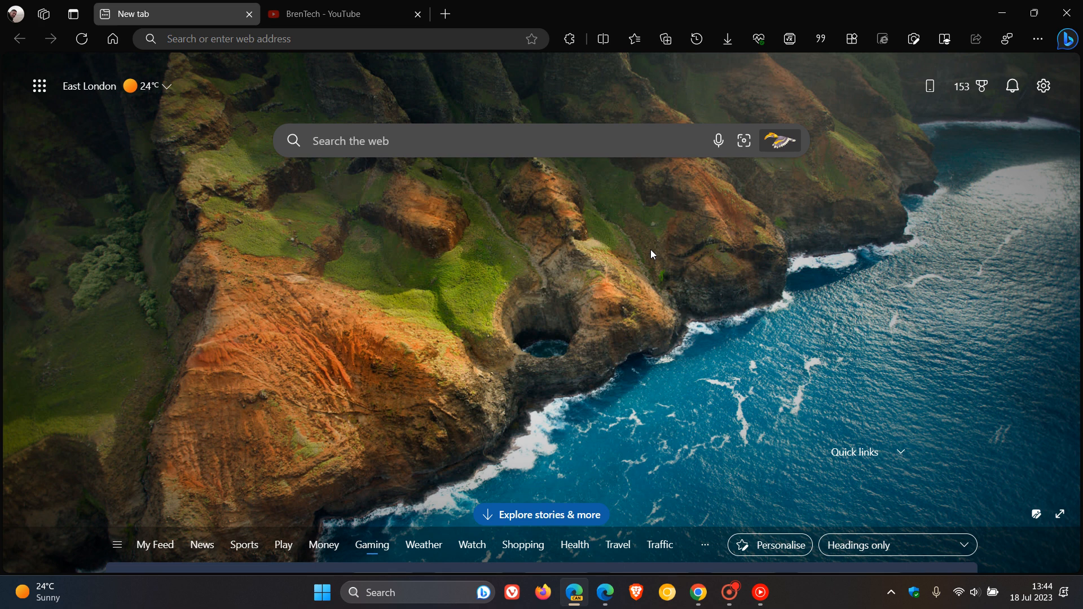
pyautogui.moveTo(388, 74)
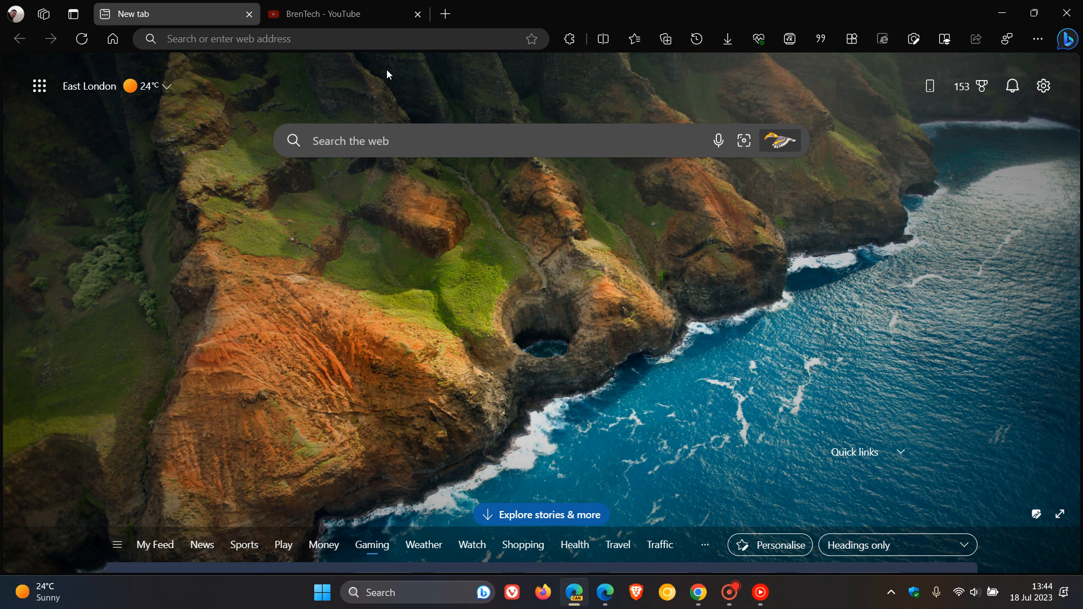
pyautogui.moveTo(346, 13)
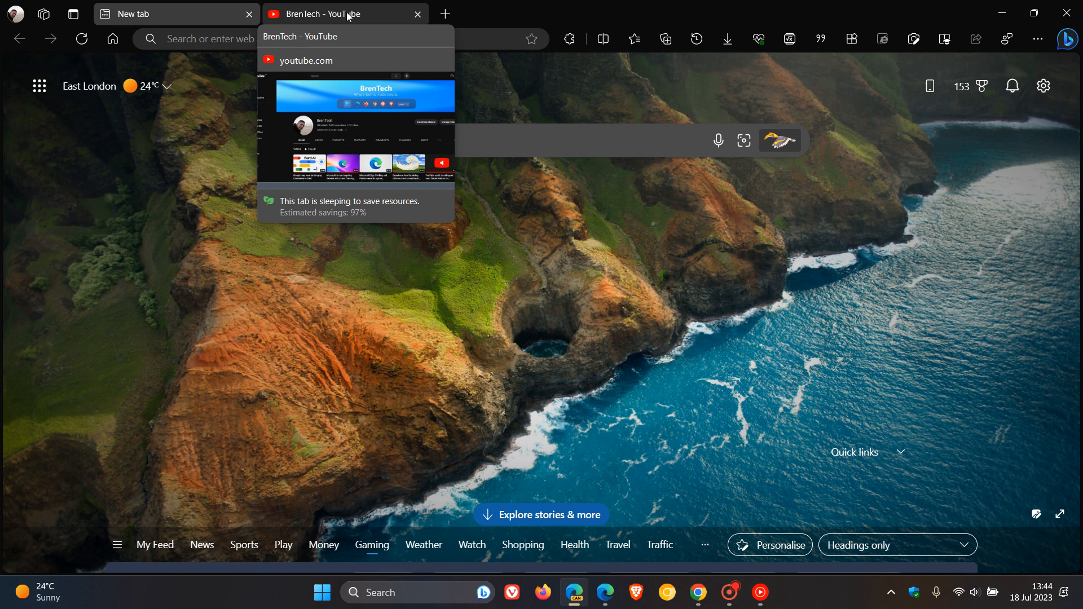
pyautogui.moveTo(673, 171)
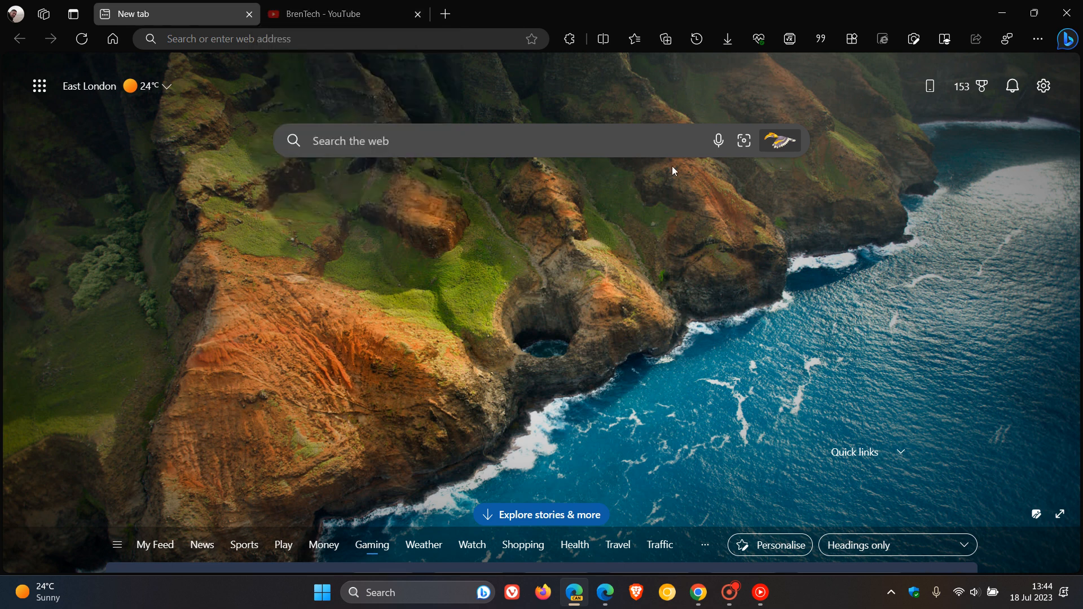
pyautogui.moveTo(624, 198)
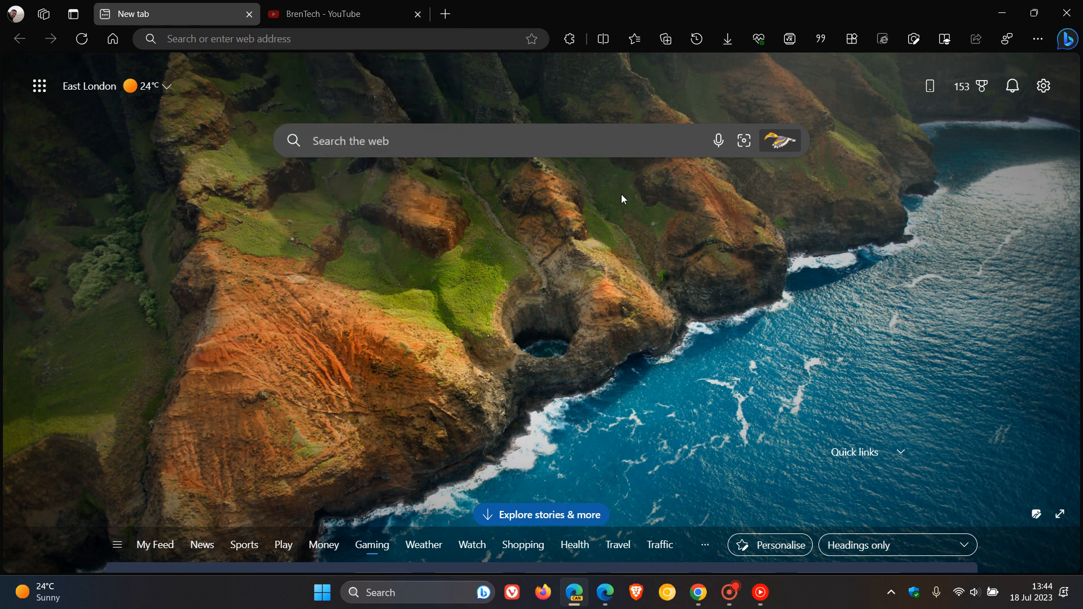